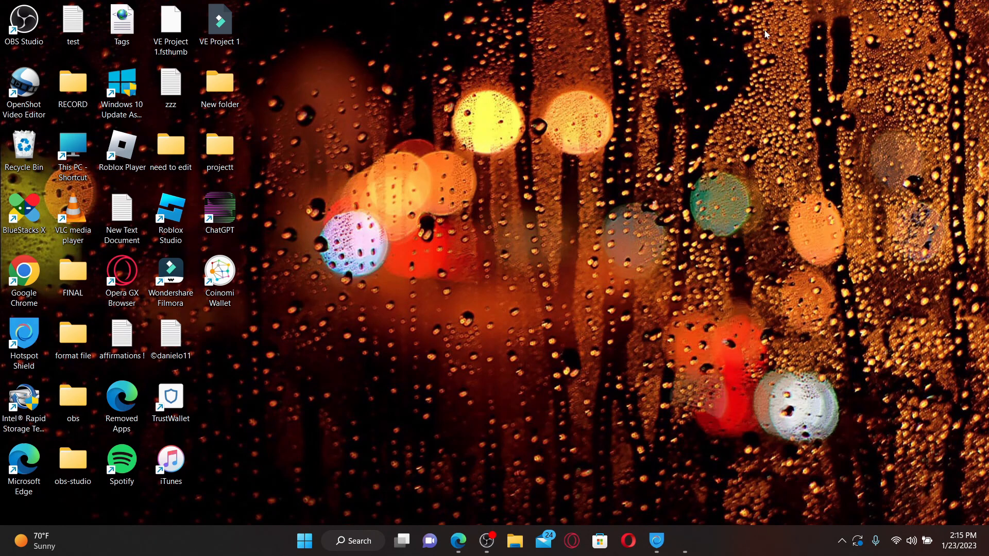
mouse_move(579, 292)
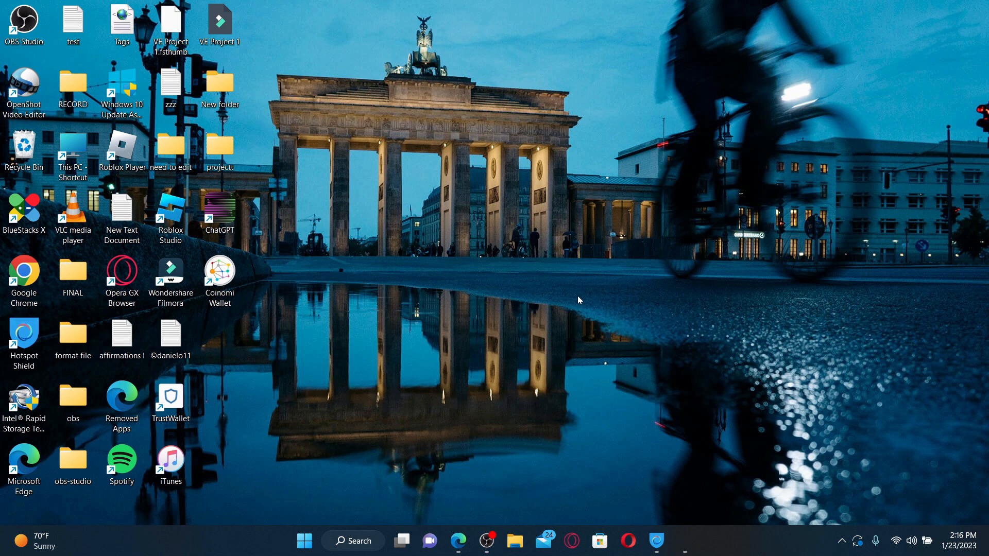
mouse_move(540, 395)
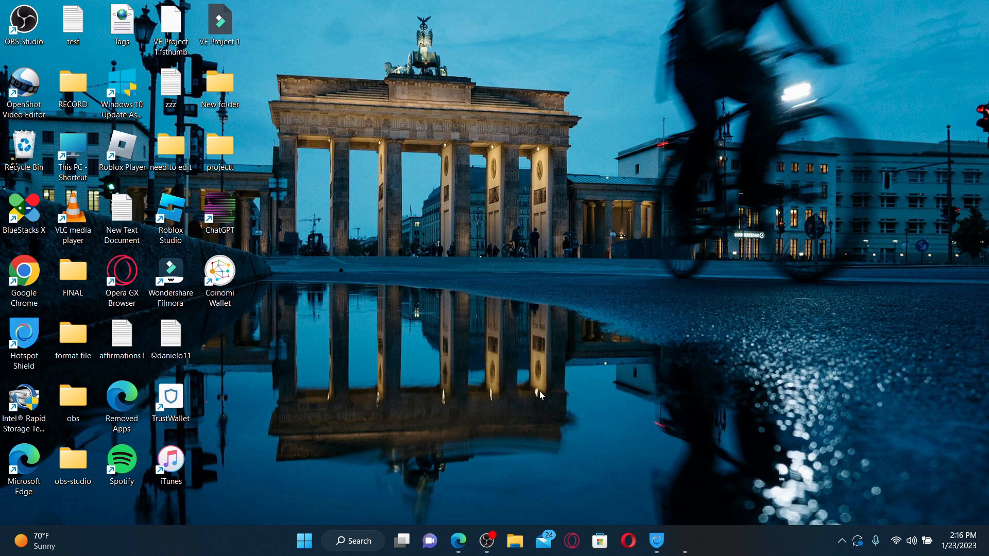
click(458, 541)
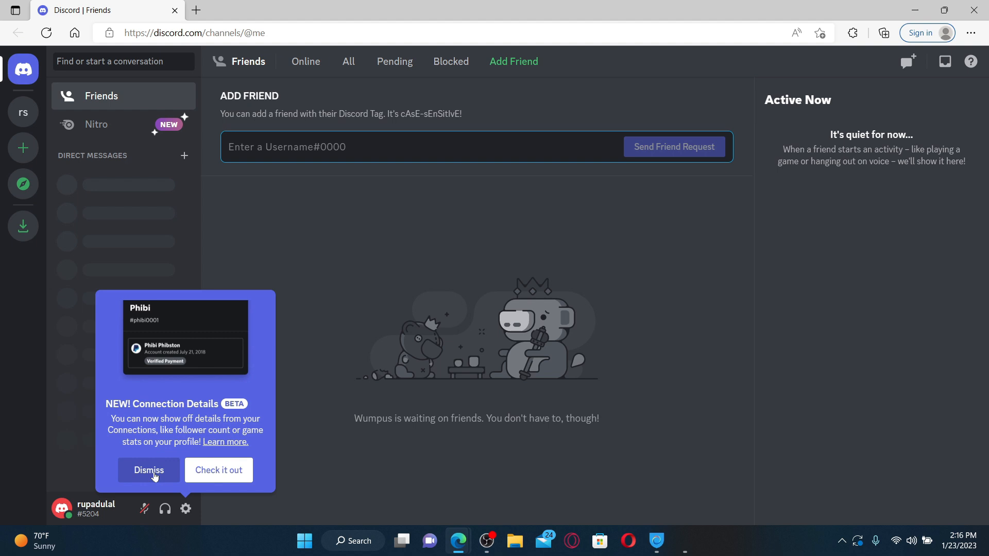
click(23, 113)
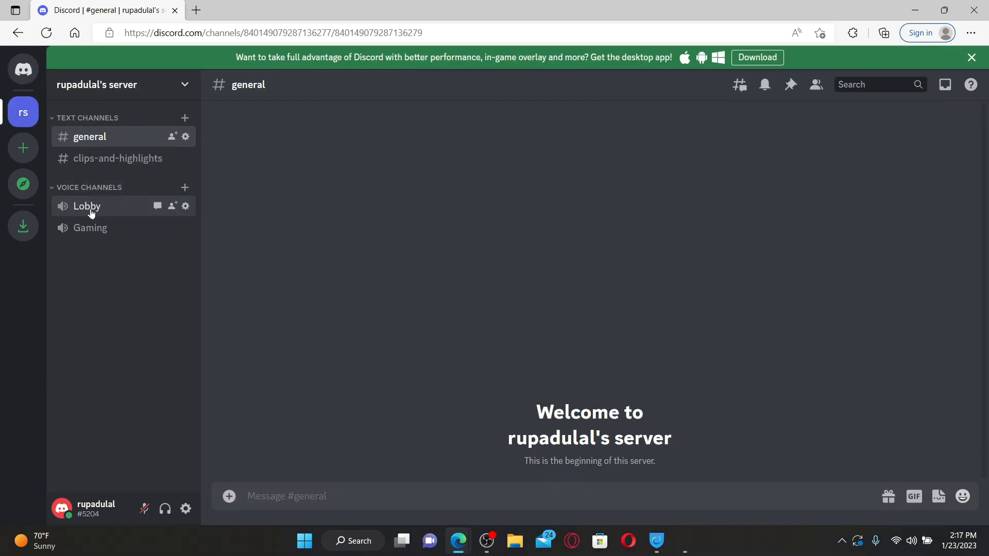
click(90, 227)
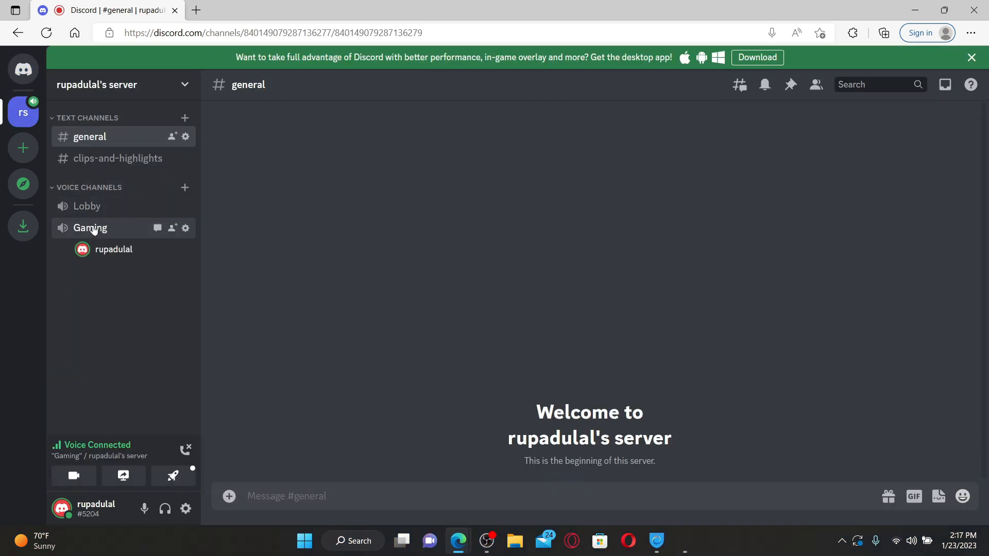
mouse_move(73, 475)
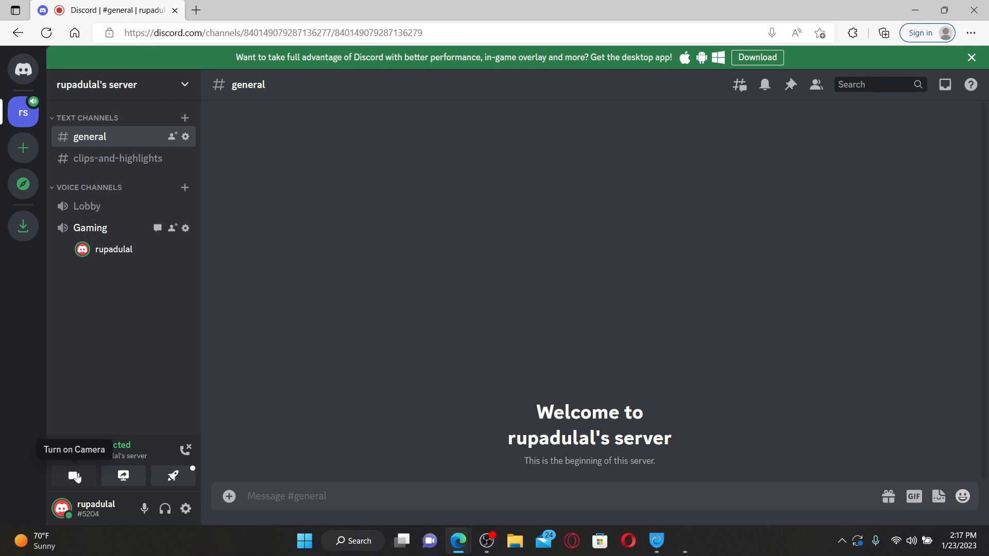
click(74, 476)
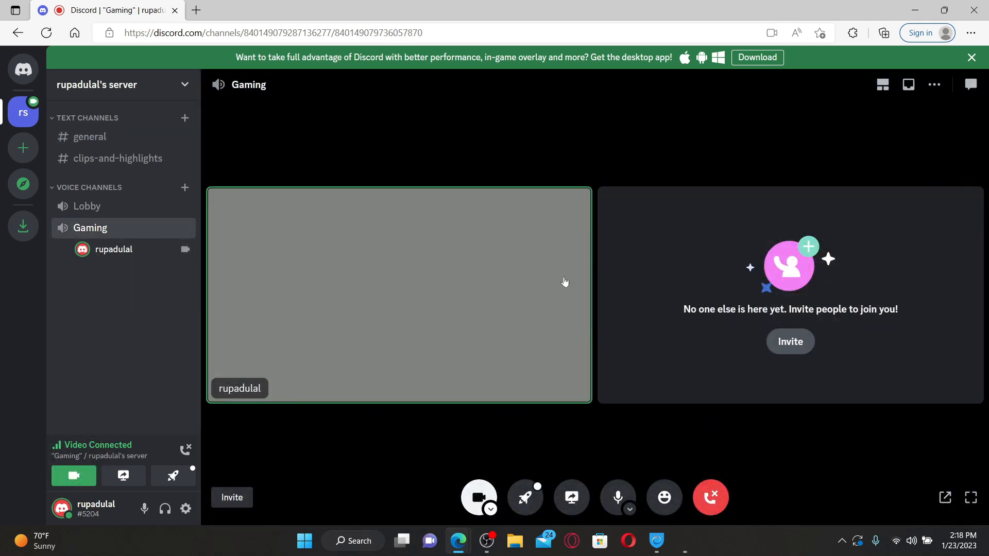
mouse_move(571, 497)
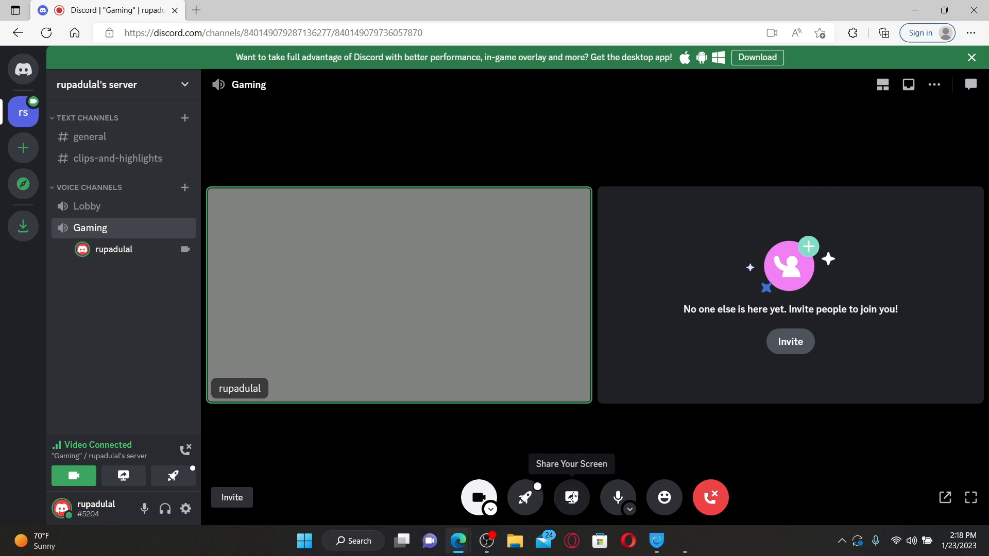
click(570, 497)
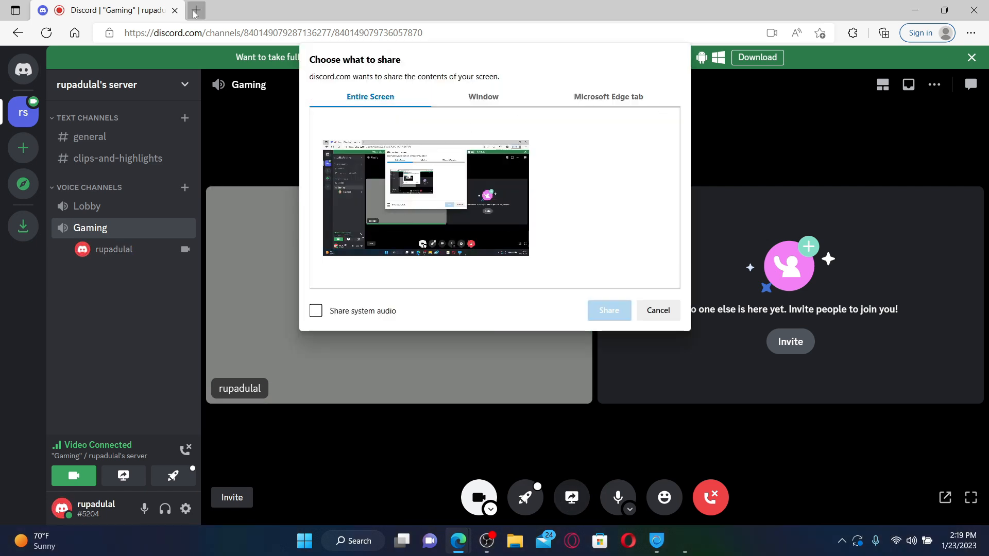
click(196, 10)
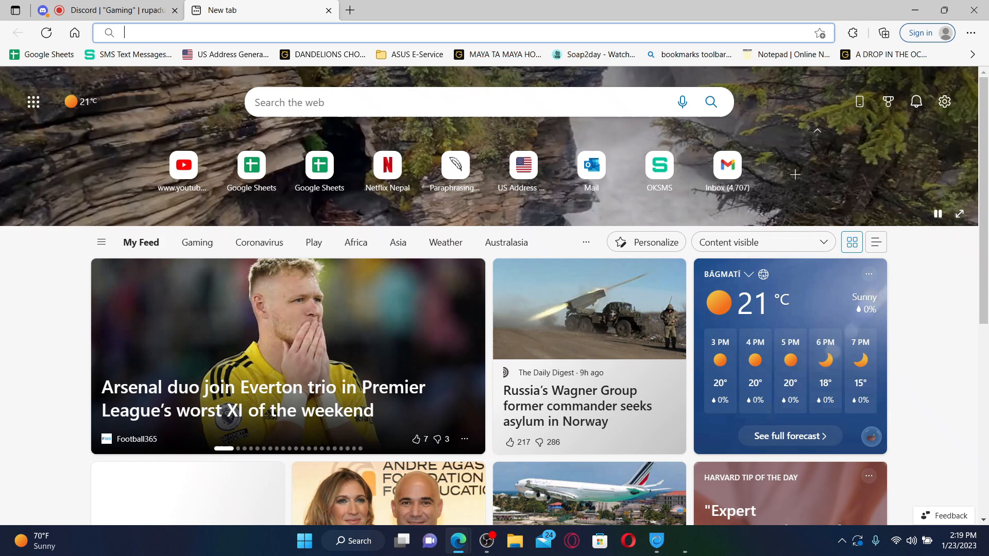
text(https://www.dazn.com/en-NP/home)
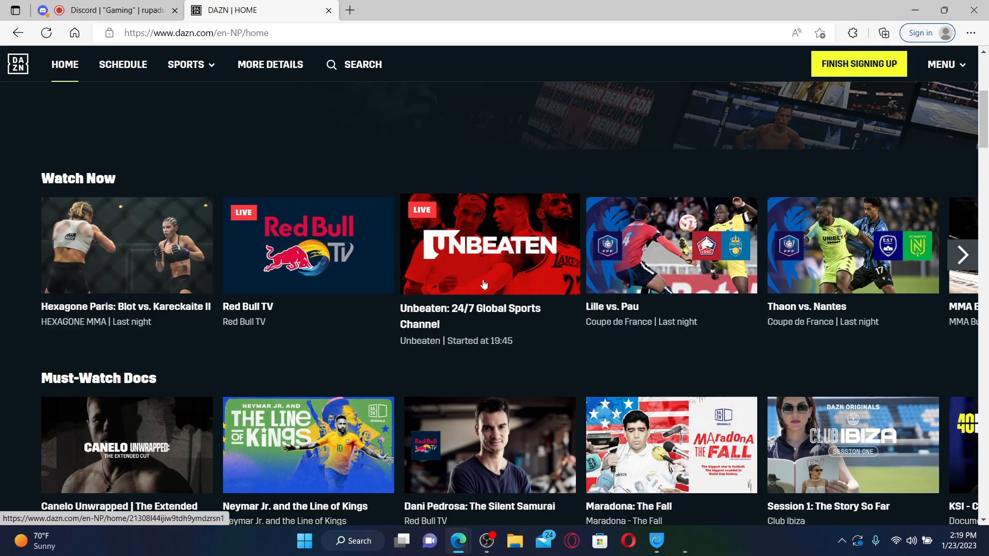
mouse_move(390, 365)
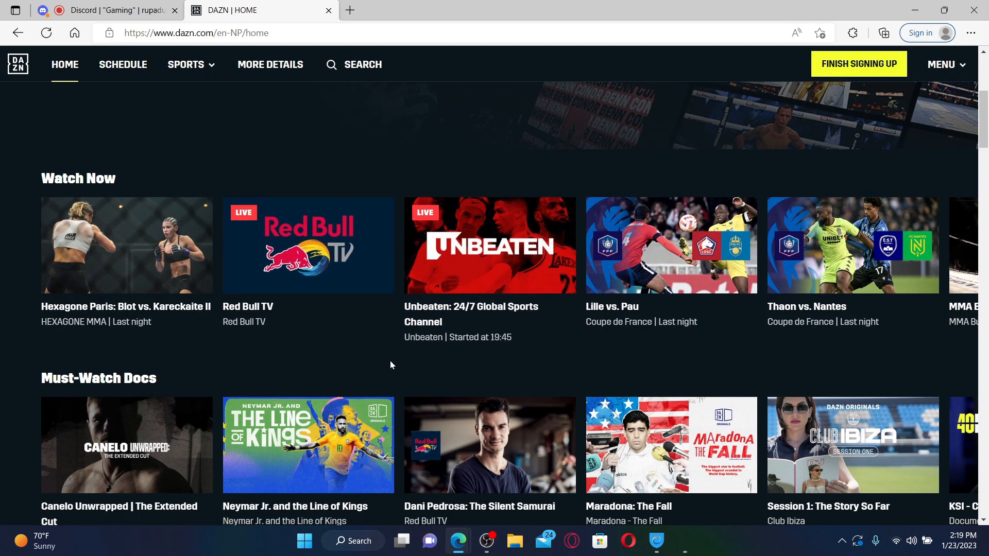
- Share the DAZN | HOME Edge tab, with tab audio, into the Gaming call
click(104, 10)
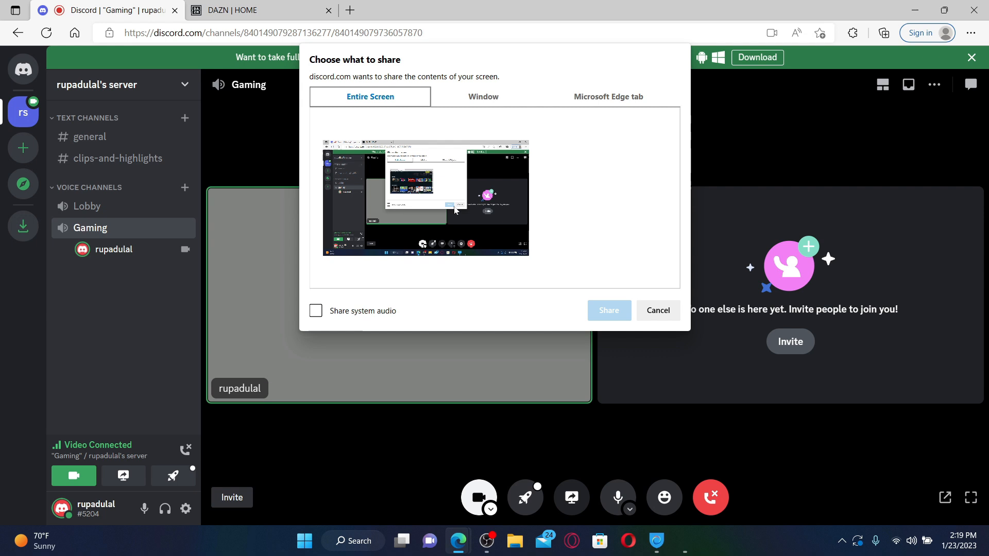
click(607, 97)
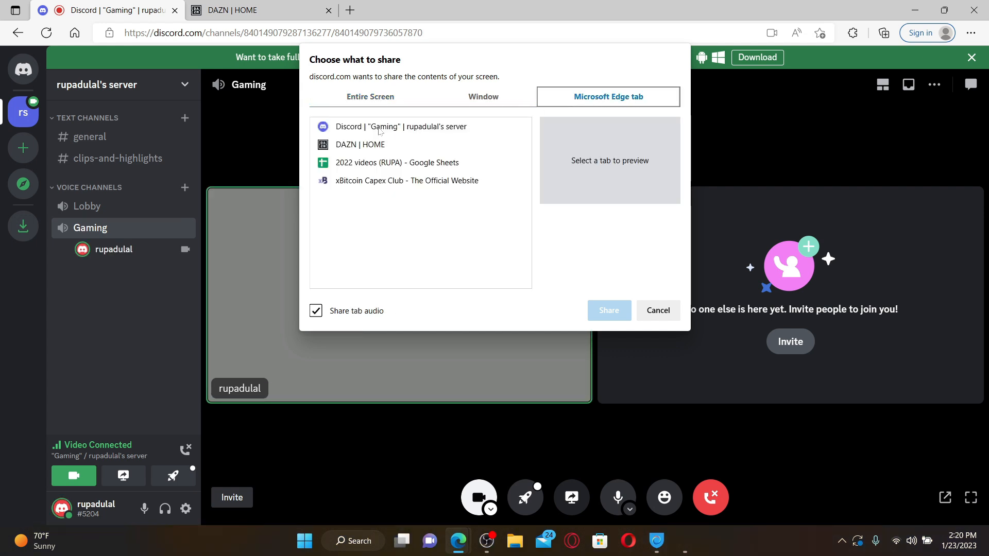
mouse_move(359, 152)
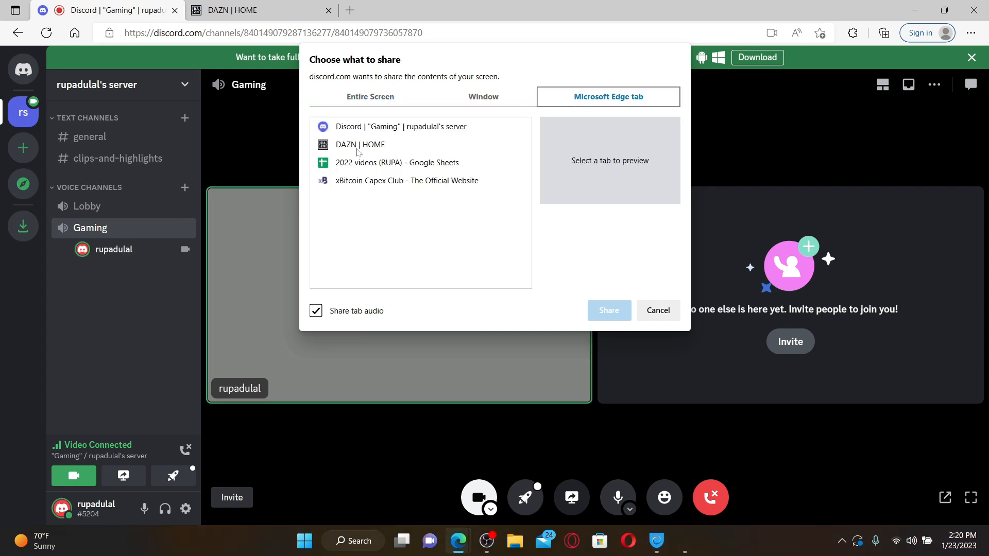
click(359, 144)
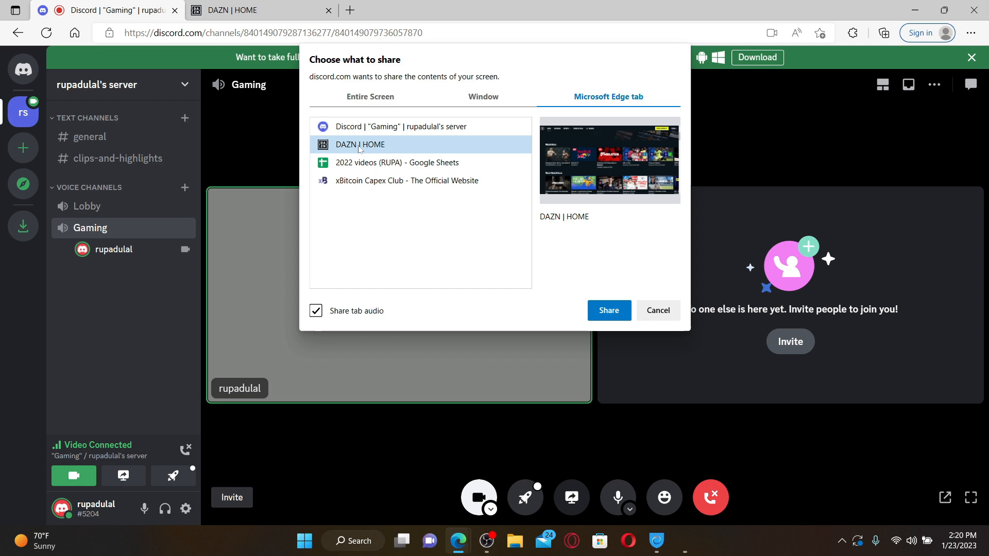
mouse_move(646, 106)
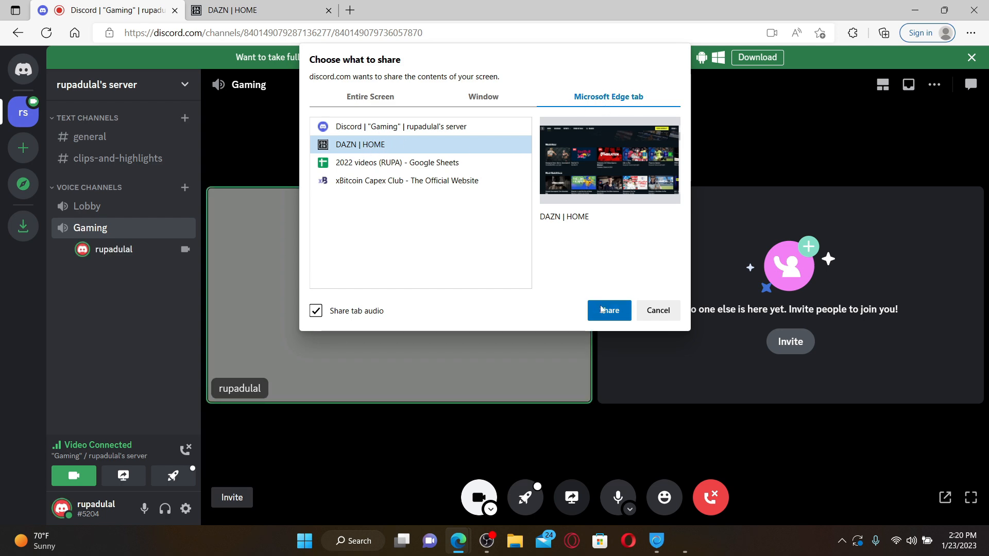
click(607, 310)
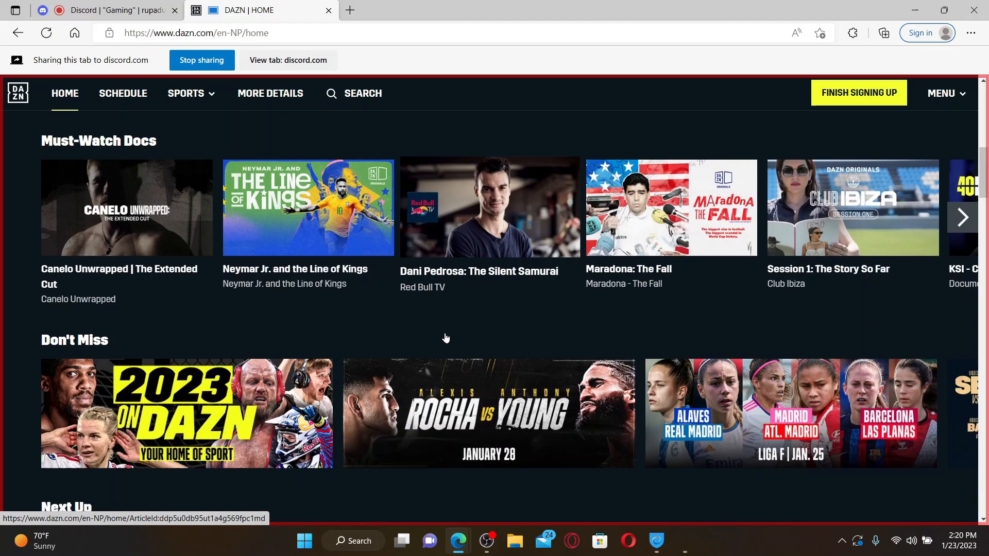
- Scroll down the DAZN home page, stop sharing it, and minimize the browser
scroll(down, 3)
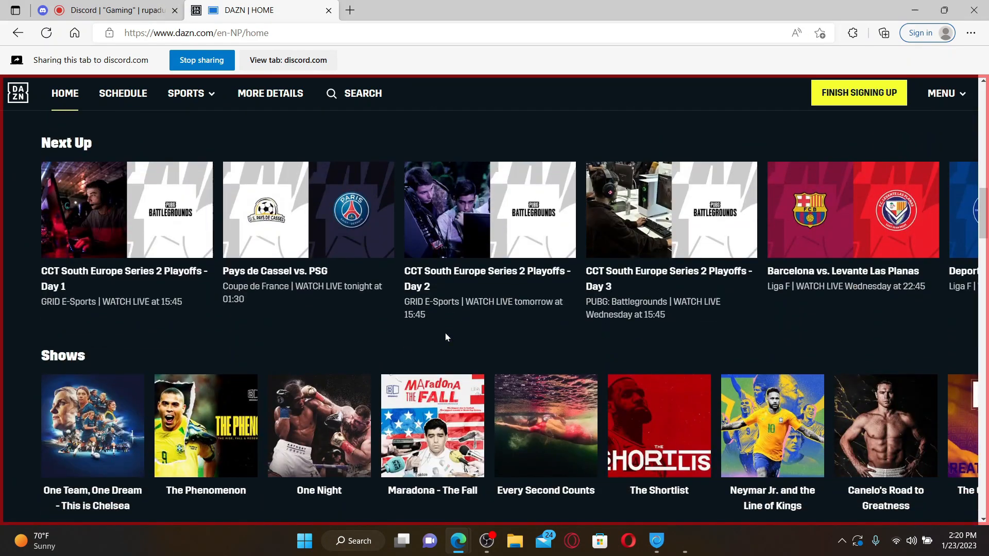
scroll(down, 3)
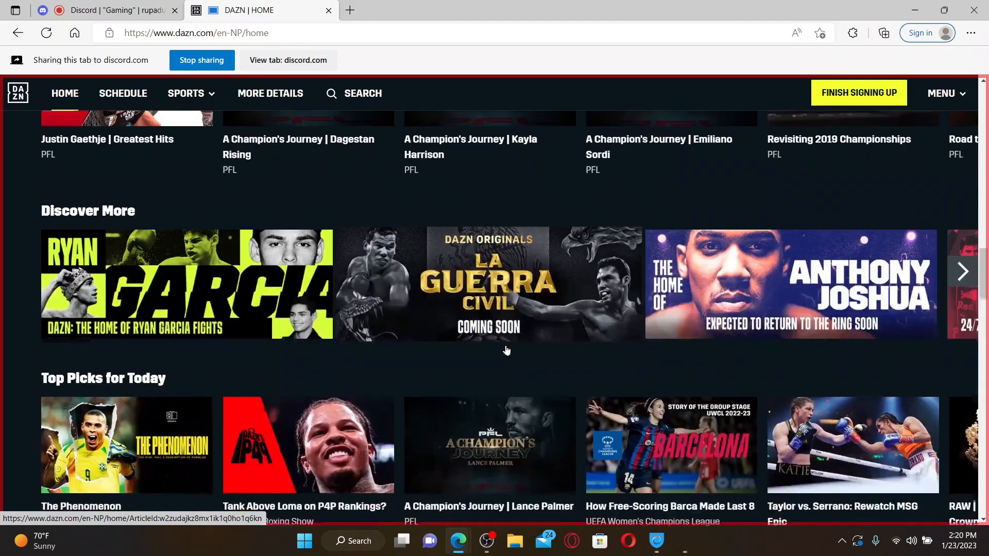
scroll(down, 3)
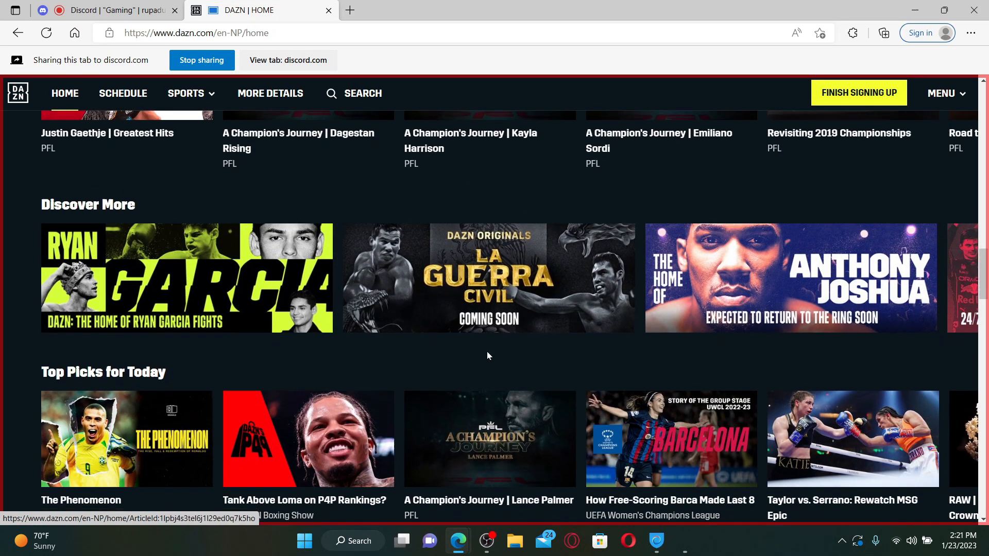
scroll(down, 3)
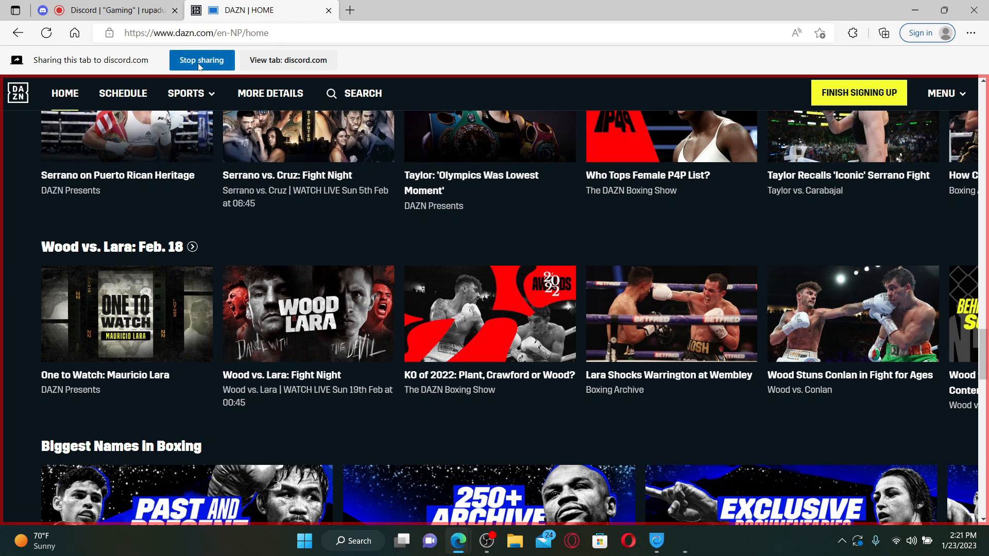
click(202, 60)
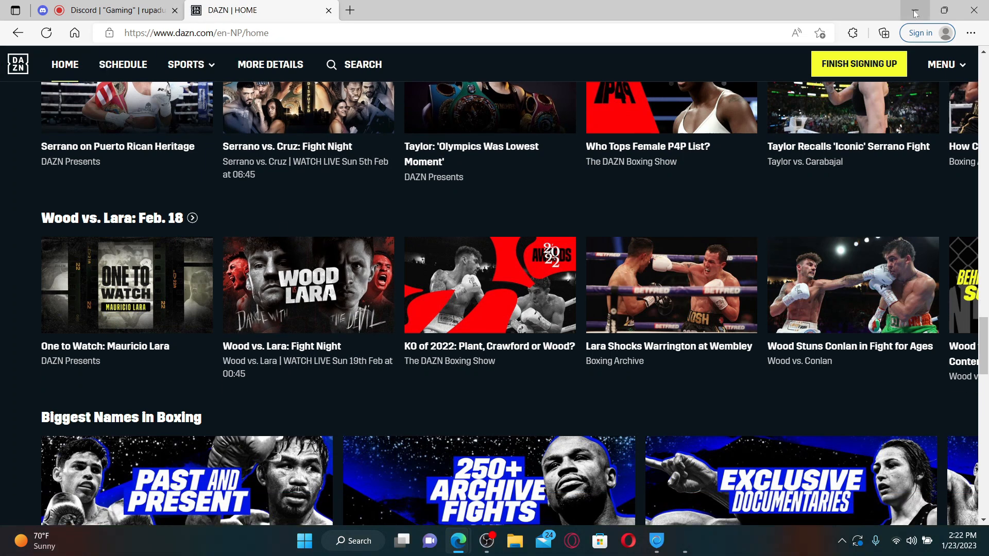
click(914, 10)
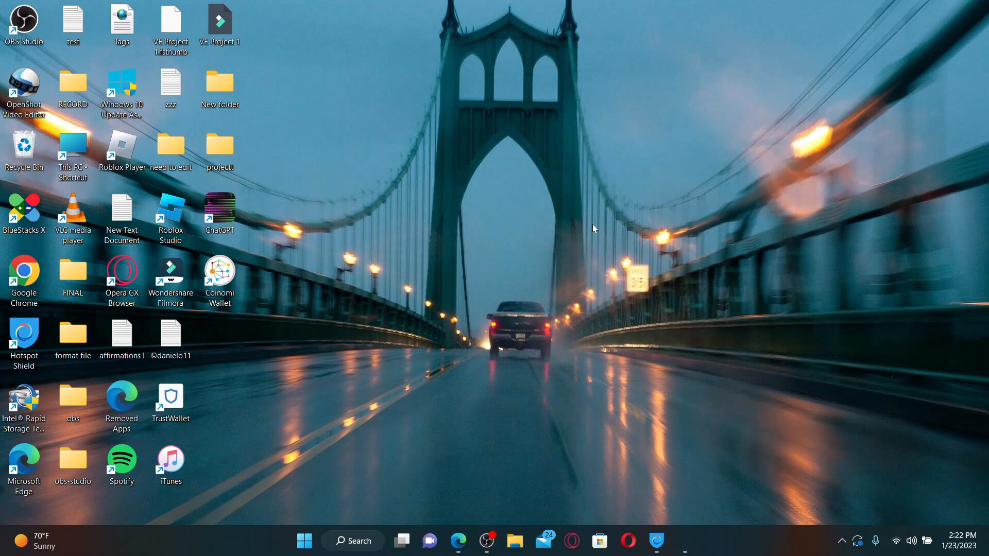